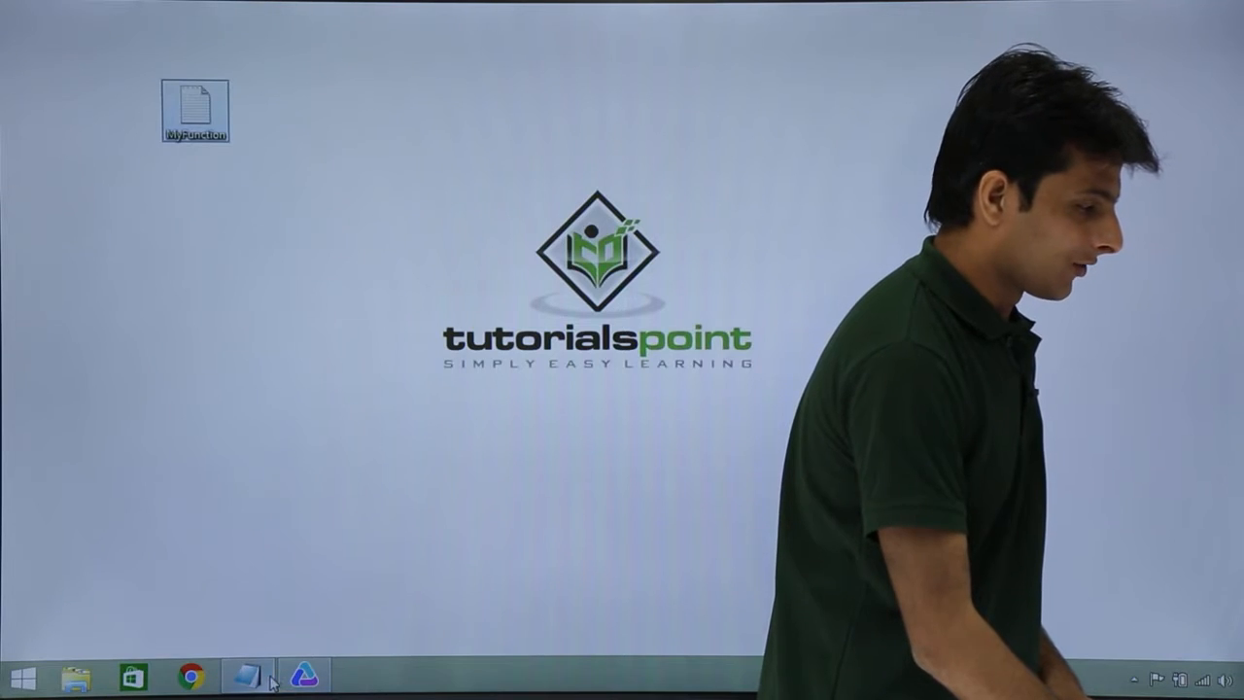
Step: Launch HP Unified Functional Testing from the desktop shortcut
{"action": "double_click", "coordinate": [195, 101]}
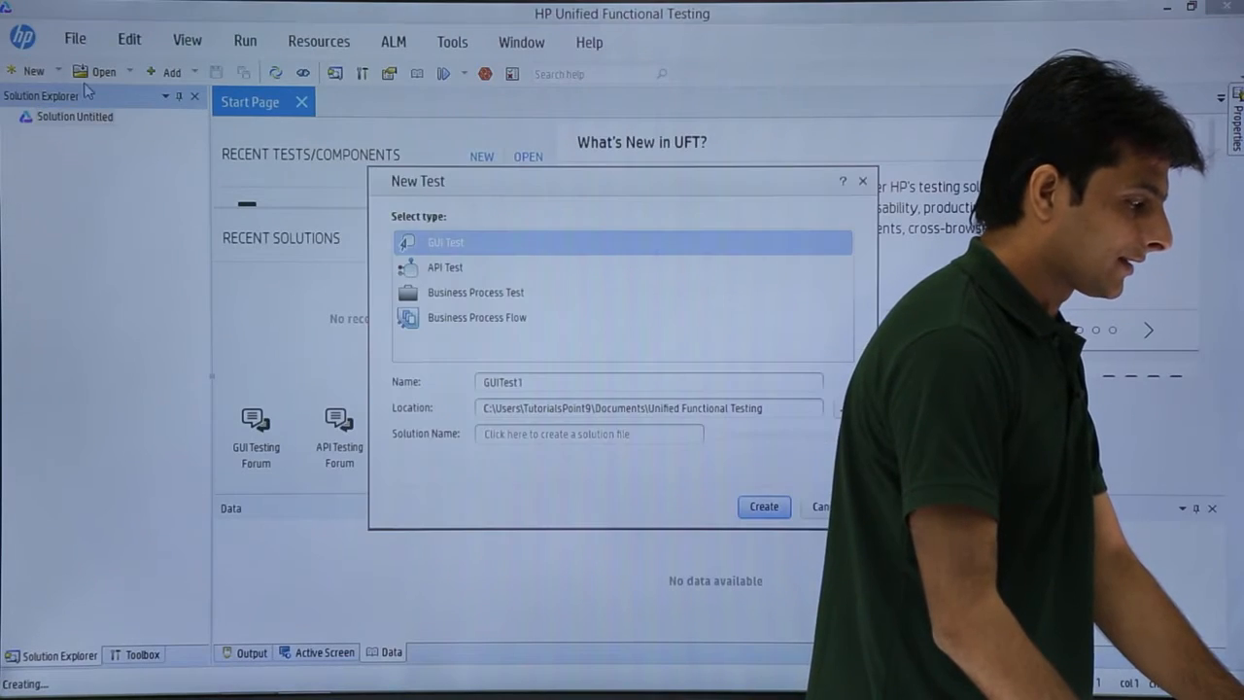
Step: Create a new GUI test named Function2
{"action": "type", "text": "Function2"}
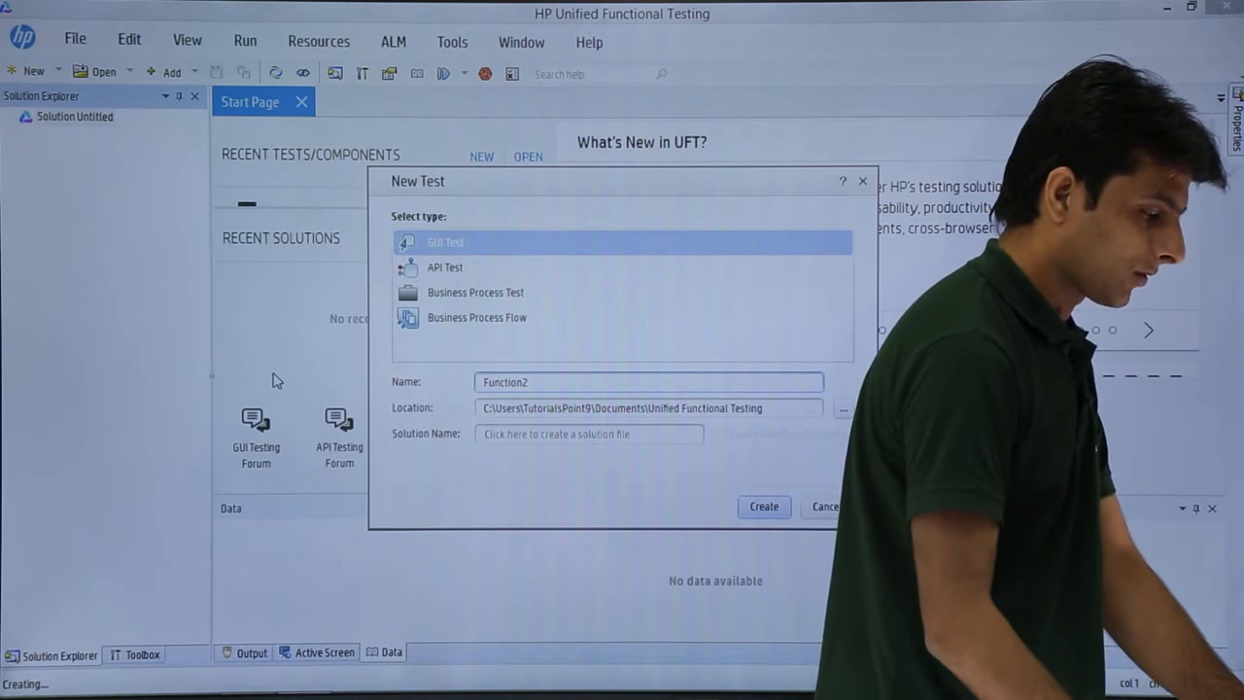
{"action": "left_click", "coordinate": [762, 505]}
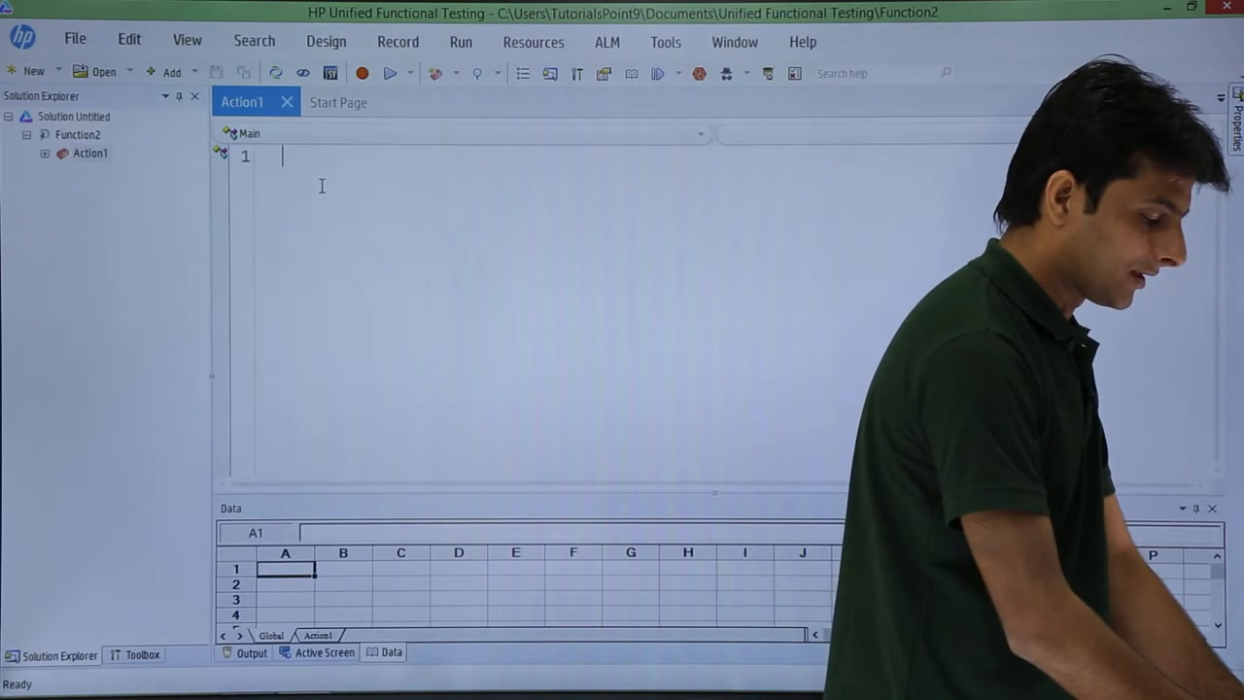
Step: Write the line notepad1 in Action1 so the test calls the library function
{"action": "type", "text": "notepad"}
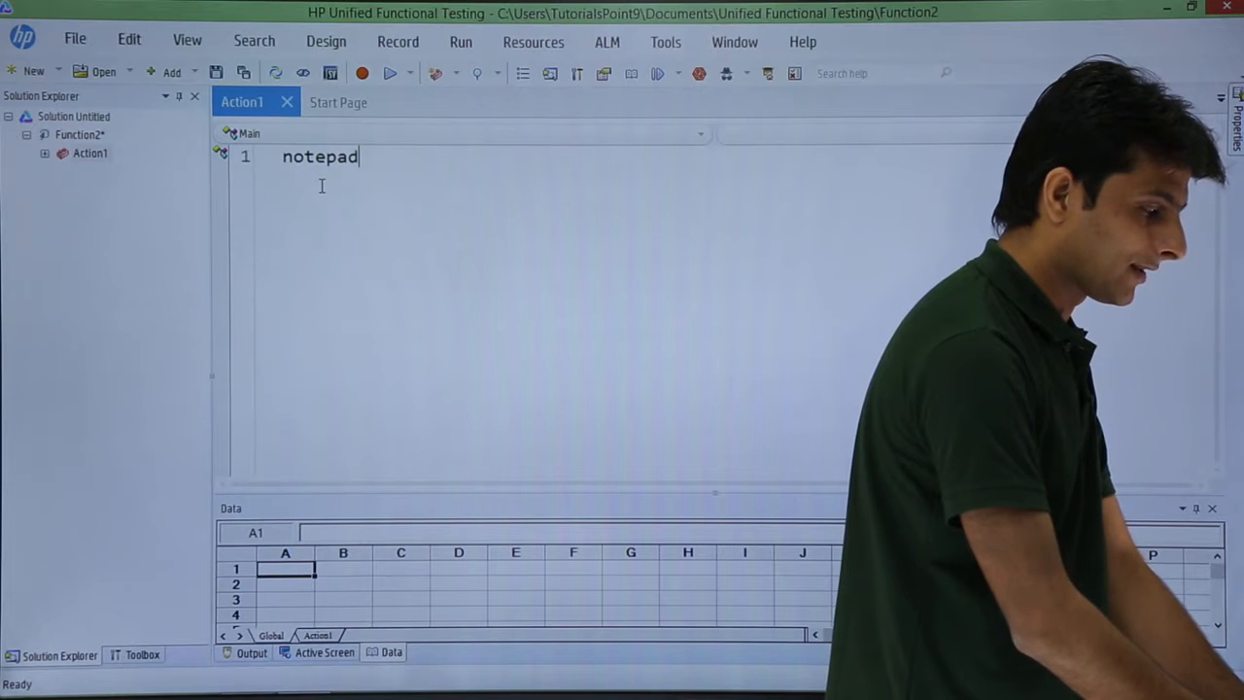
{"action": "type", "text": "1"}
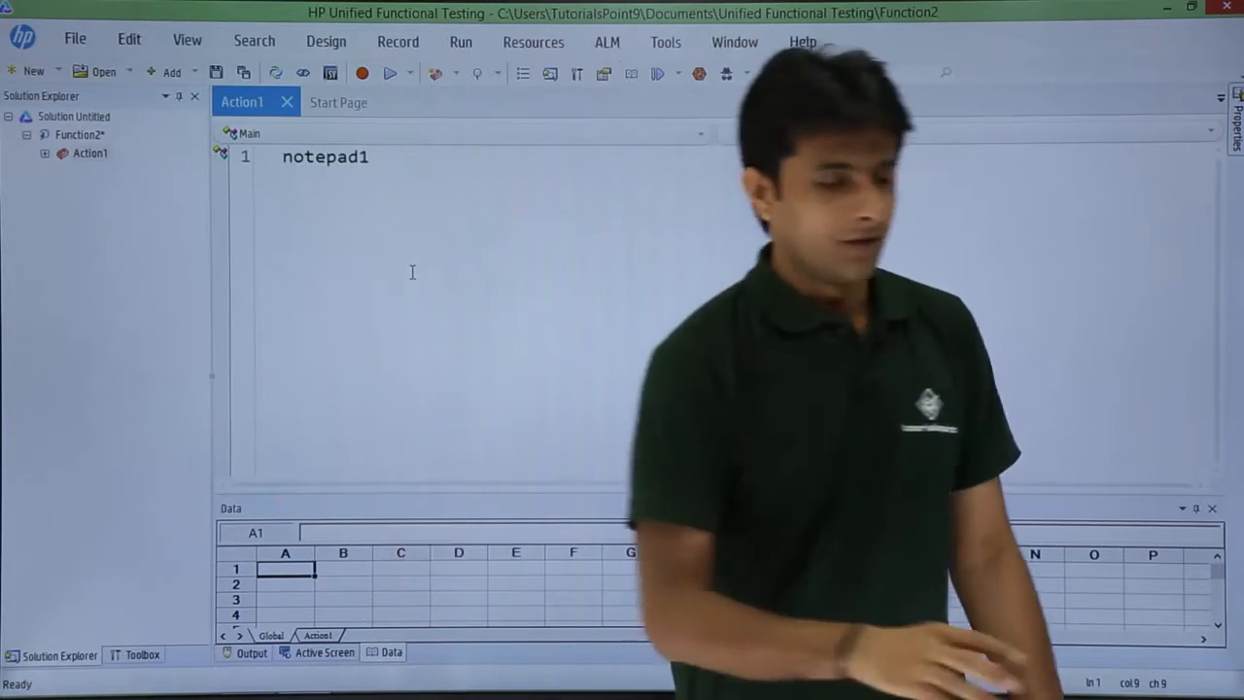
{"action": "right_click", "coordinate": [80, 134]}
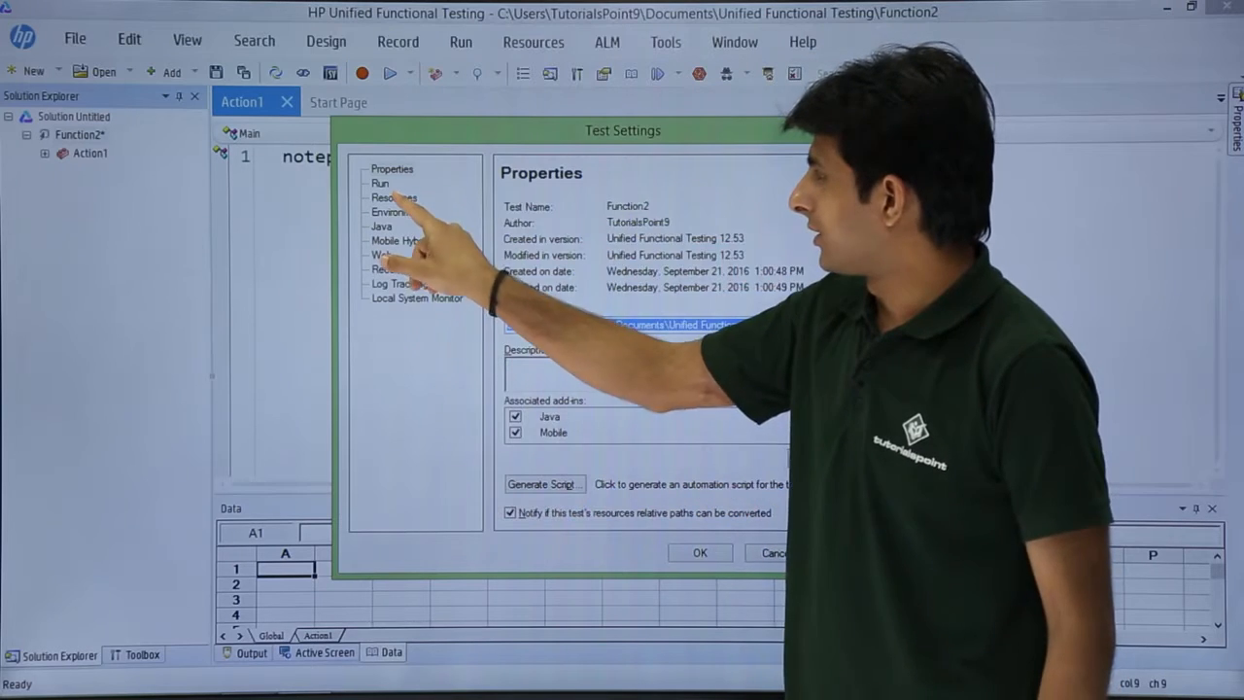
Step: On the Resources page of Test Settings, add a new associated function library
{"action": "left_click", "coordinate": [392, 198]}
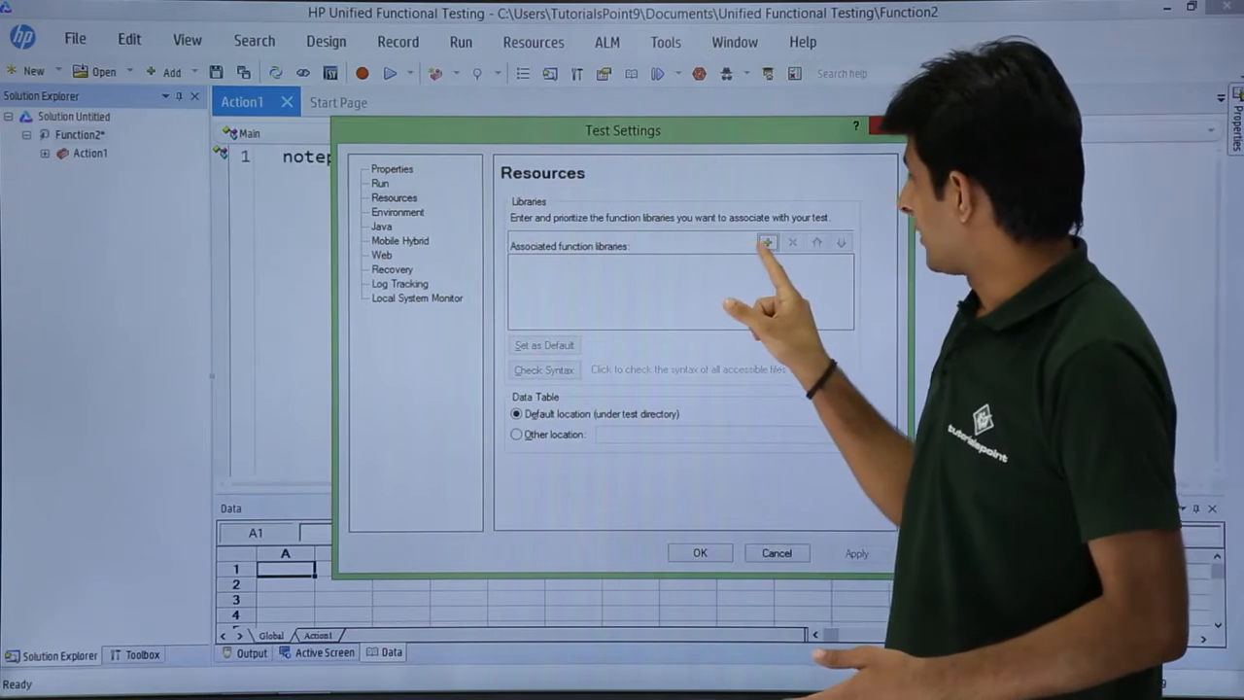
{"action": "left_click", "coordinate": [766, 241]}
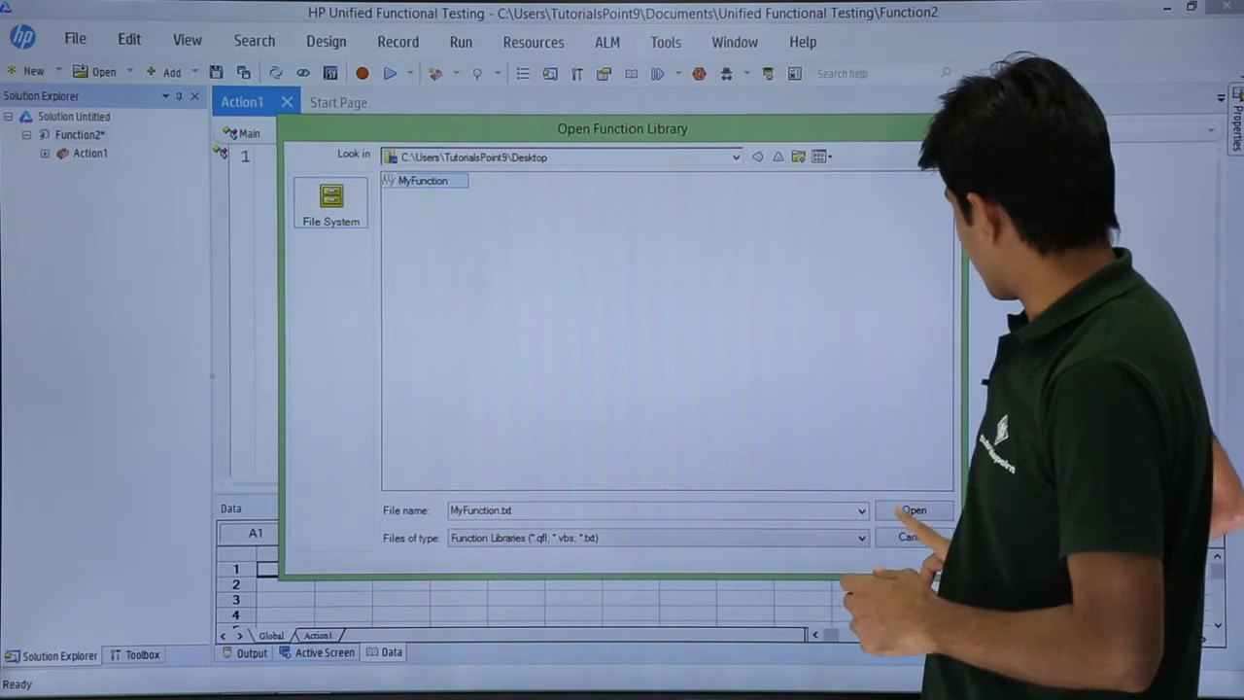
Step: Associate MyFunction.txt as a relative-path function library and confirm the Test Settings
{"action": "left_click", "coordinate": [913, 510]}
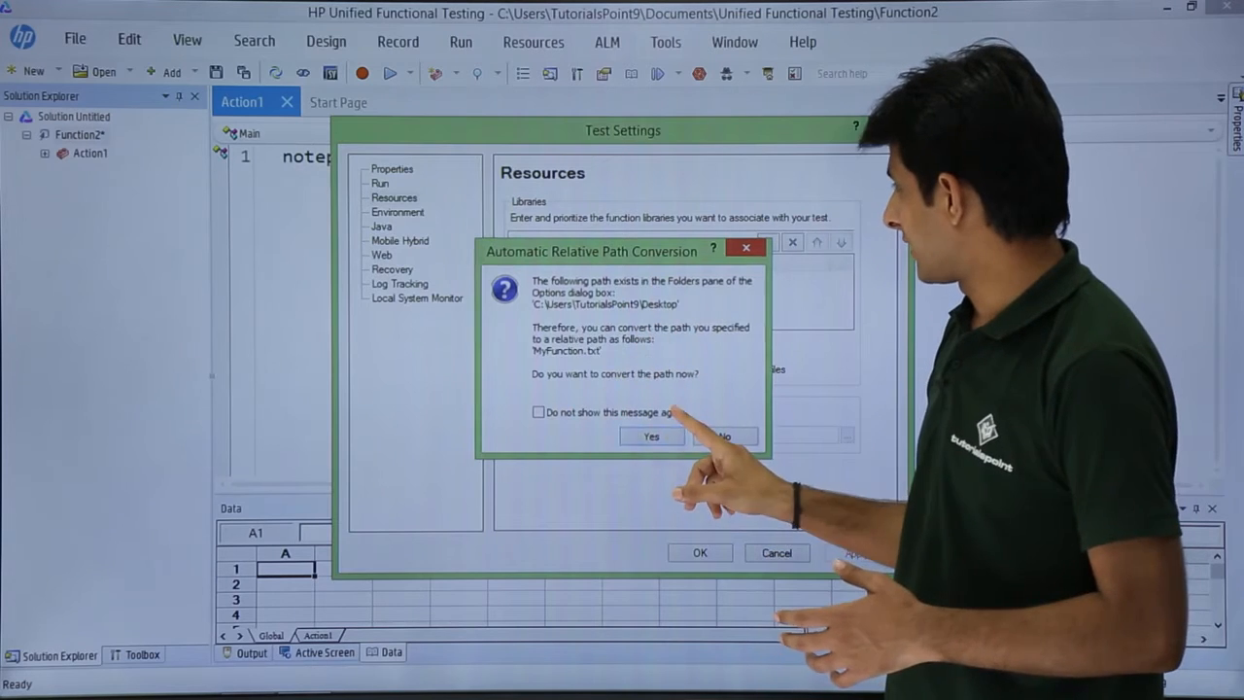
{"action": "left_click", "coordinate": [651, 436]}
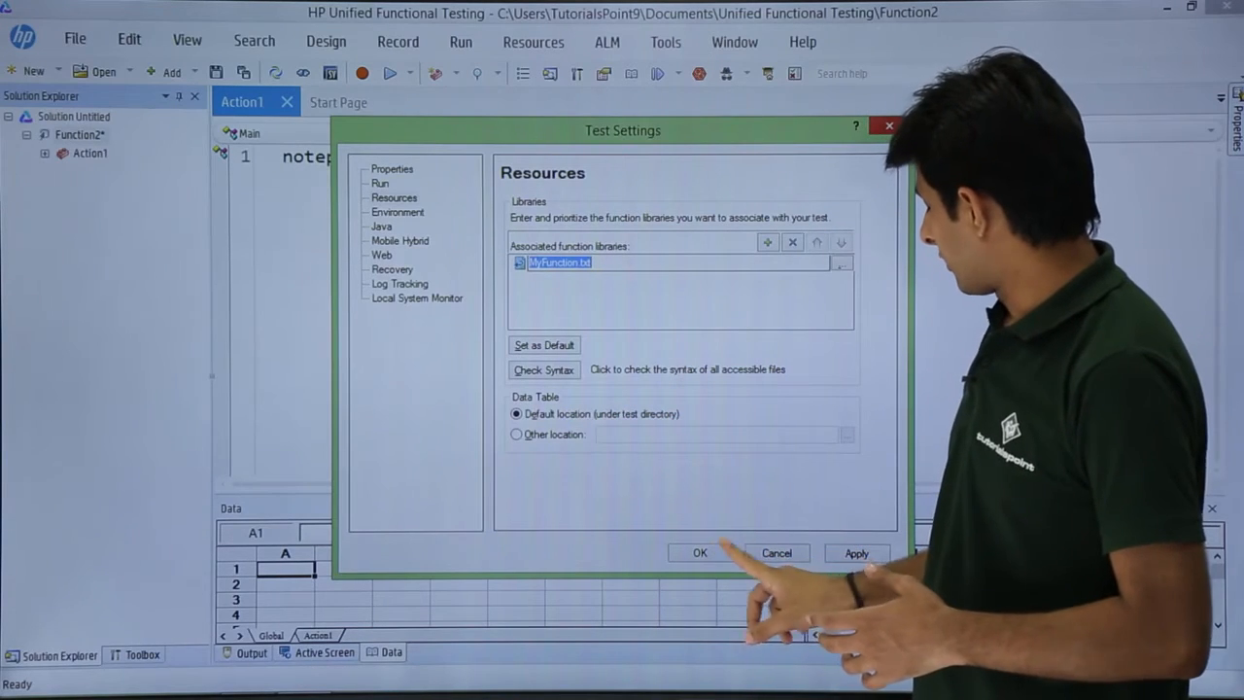
{"action": "left_click", "coordinate": [700, 552]}
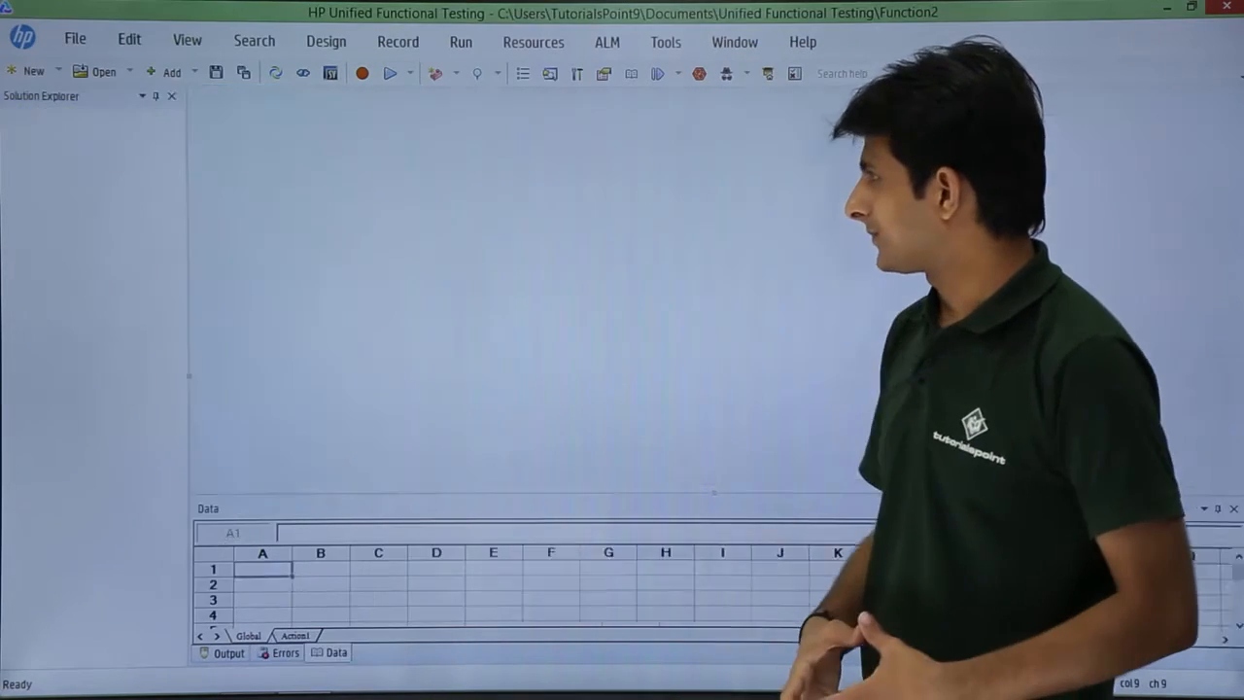
Step: Run Function2 to display the 'This is function in notepad' message box
{"action": "left_click", "coordinate": [389, 74]}
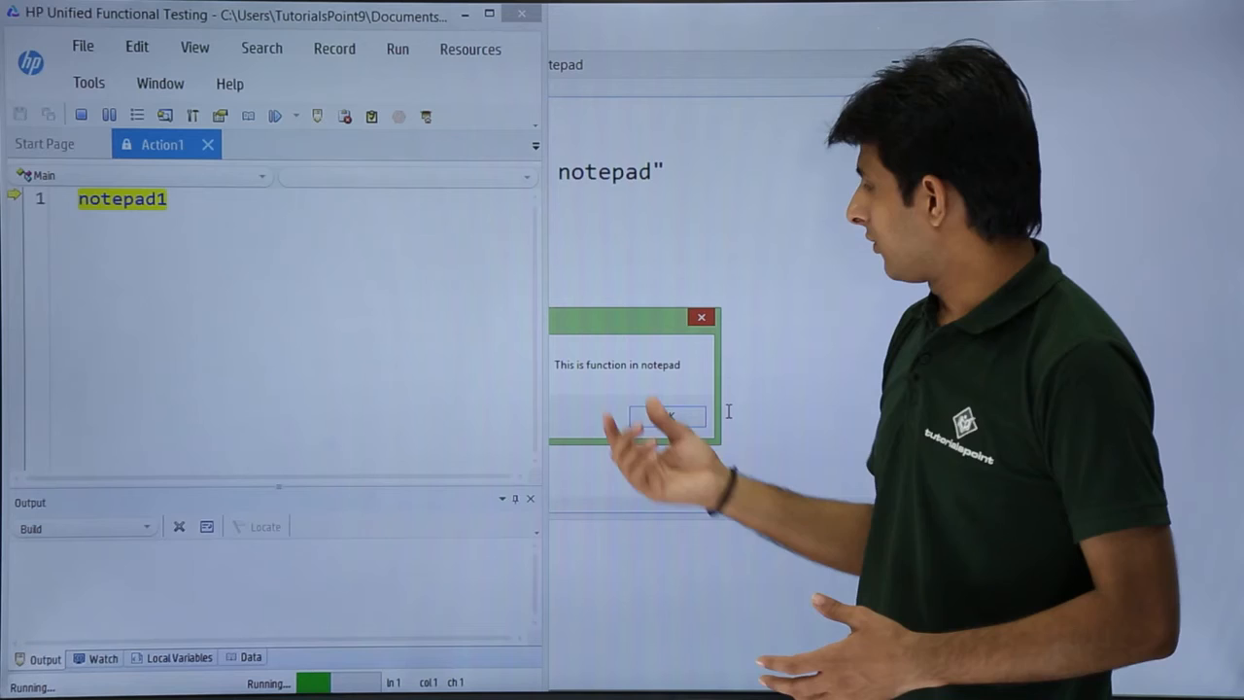